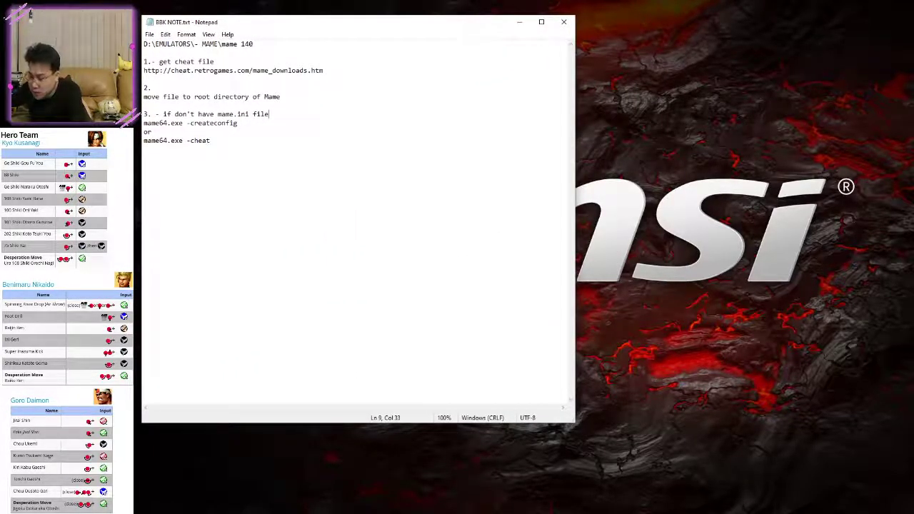
mouse_move(471, 264)
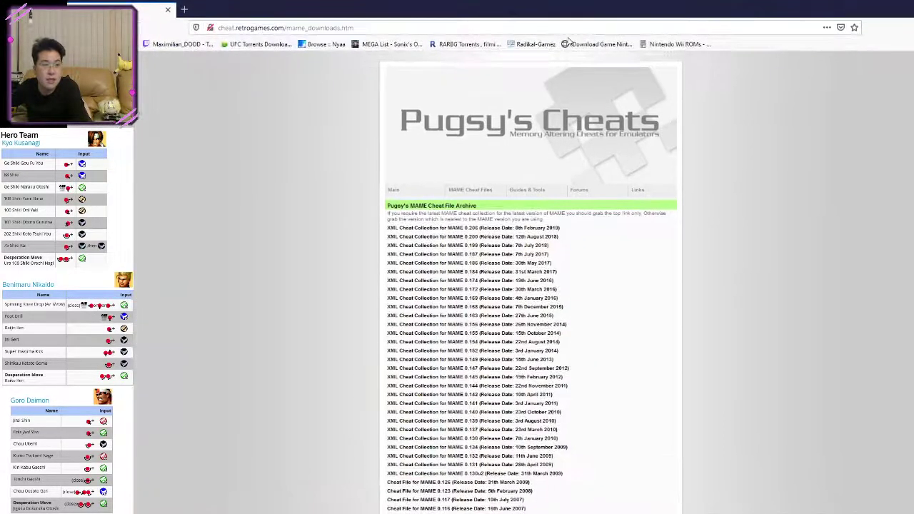
Scroll through the XML cheat file list on the Pugsy's Cheats archive page
scroll("down", 3)
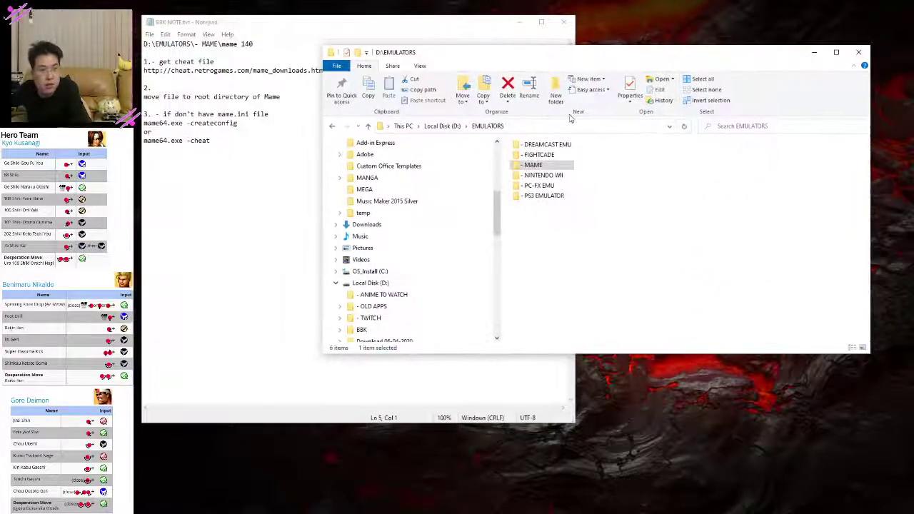
Extract cheat140.zip in the KOF 96 MAME 140 cheat folder, producing README_FIRST.txt, cheat.txt and cheat.zip
left_click(343, 249)
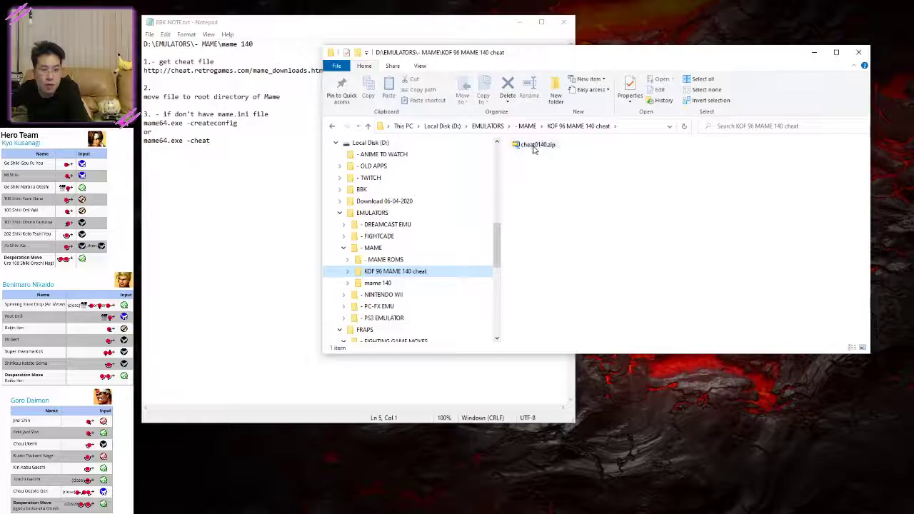
left_click(535, 146)
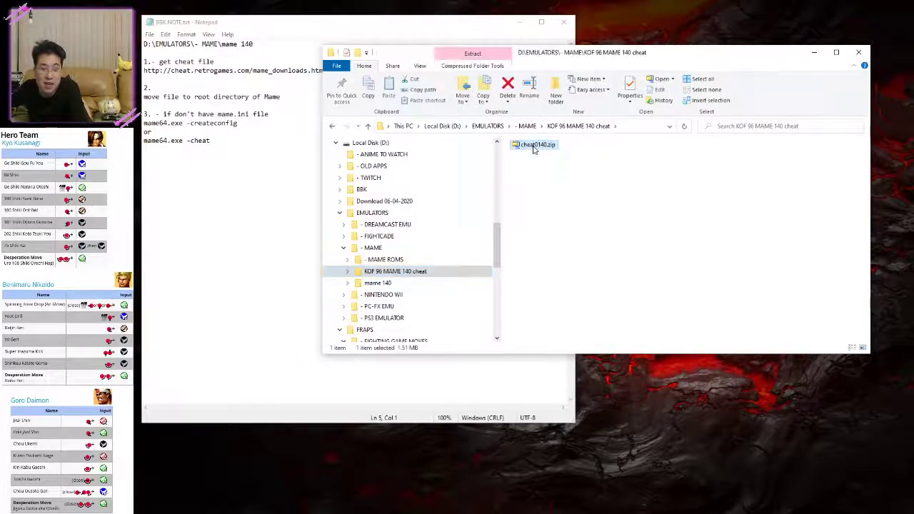
right_click(535, 146)
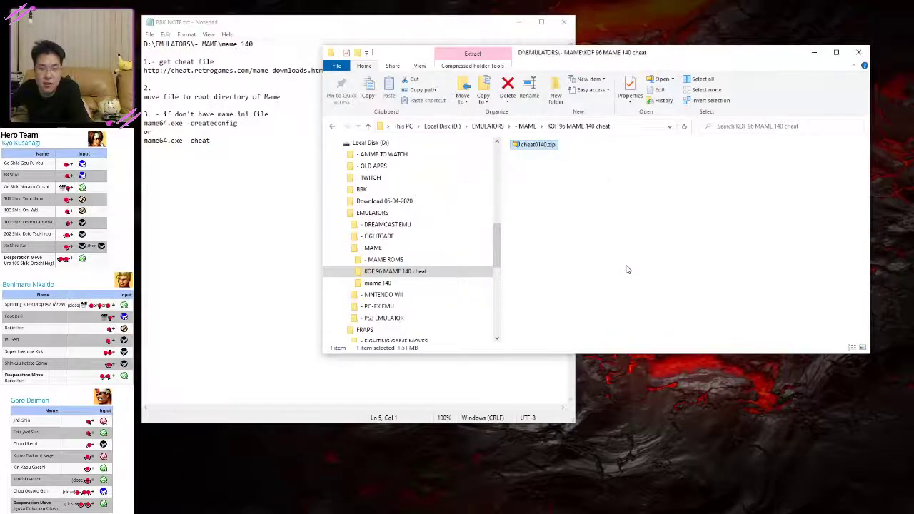
left_click(471, 52)
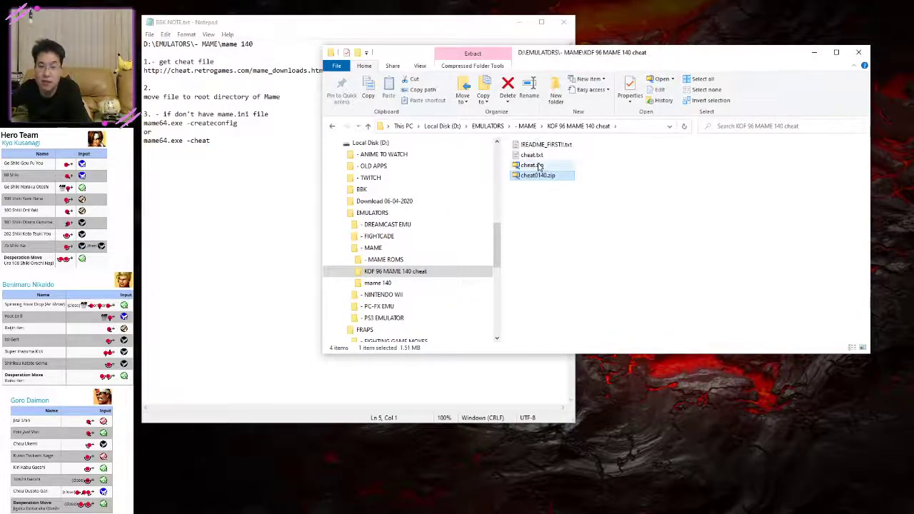
Copy the extracted cheat.zip for pasting into the MAME folder
right_click(531, 165)
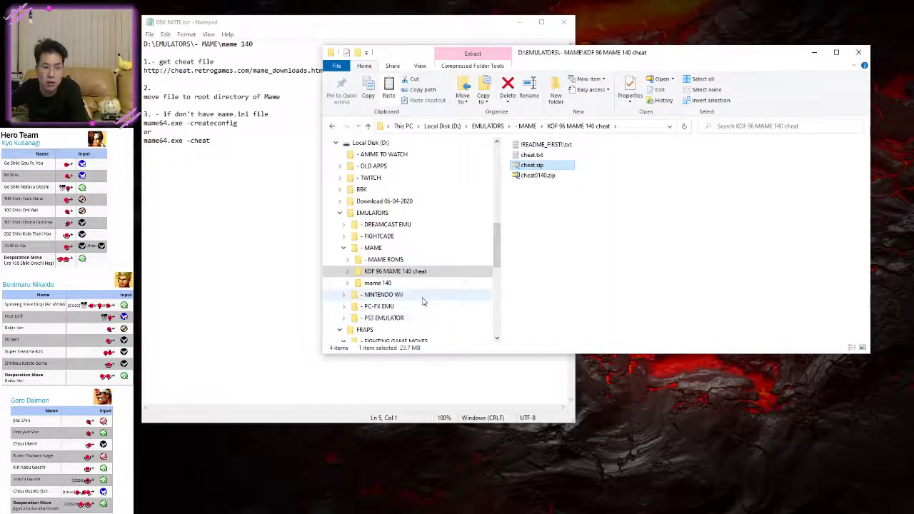
left_click(378, 282)
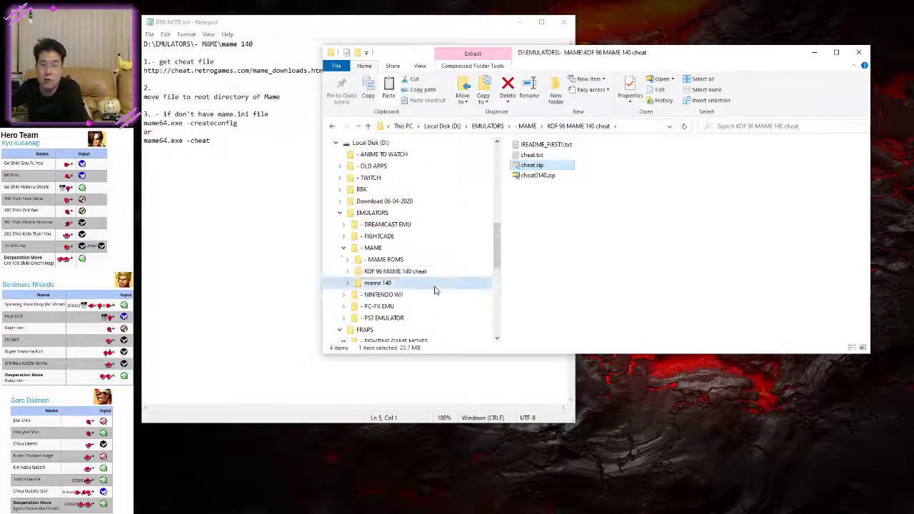
Paste cheat.zip into the mame 140 folder
left_click(377, 283)
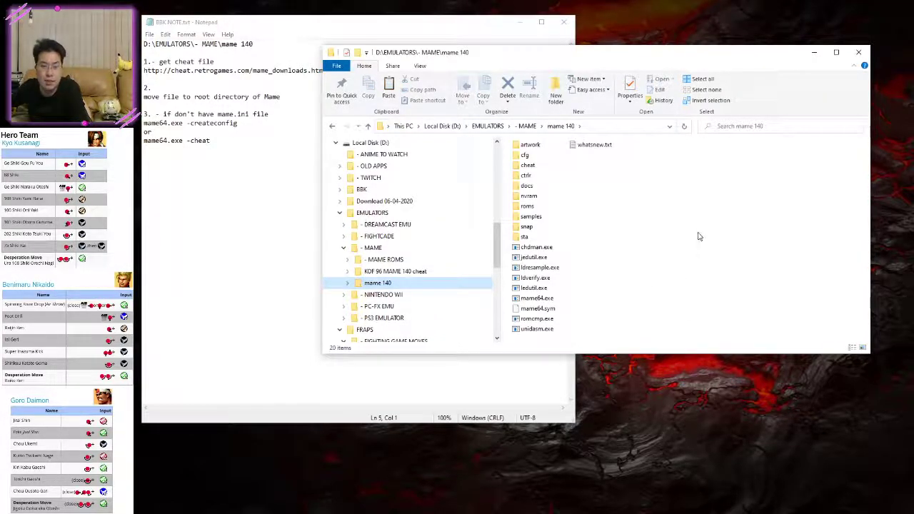
right_click(701, 236)
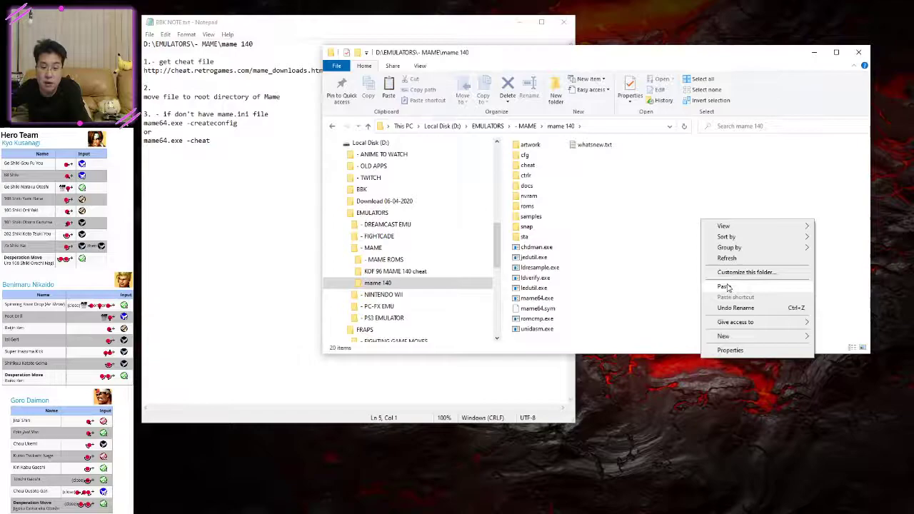
left_click(724, 286)
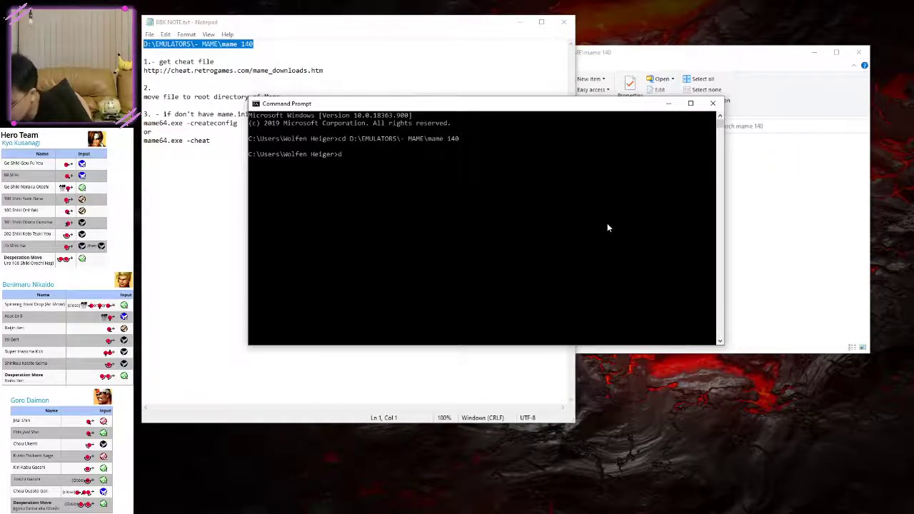
Switch to D: and run mame64.exe -createconfig, creating mame.ini in the mame 140 folder
type("d:")
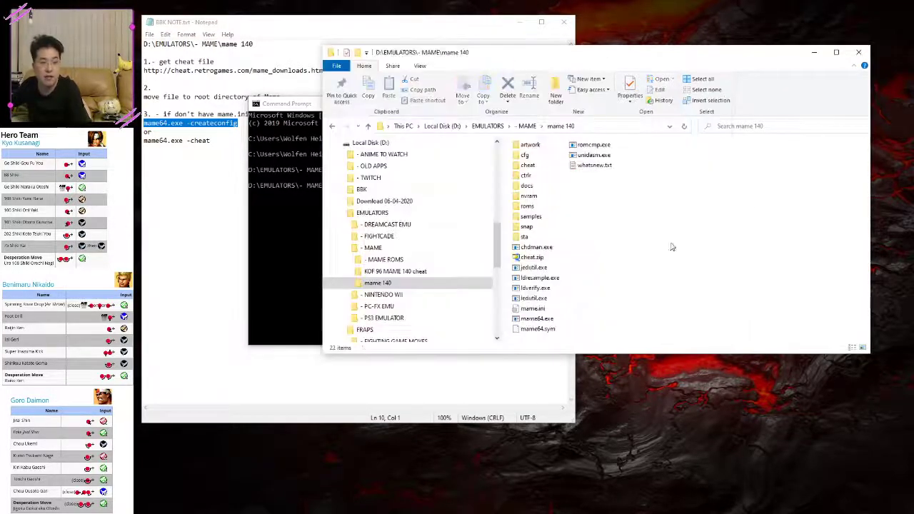
left_click(533, 309)
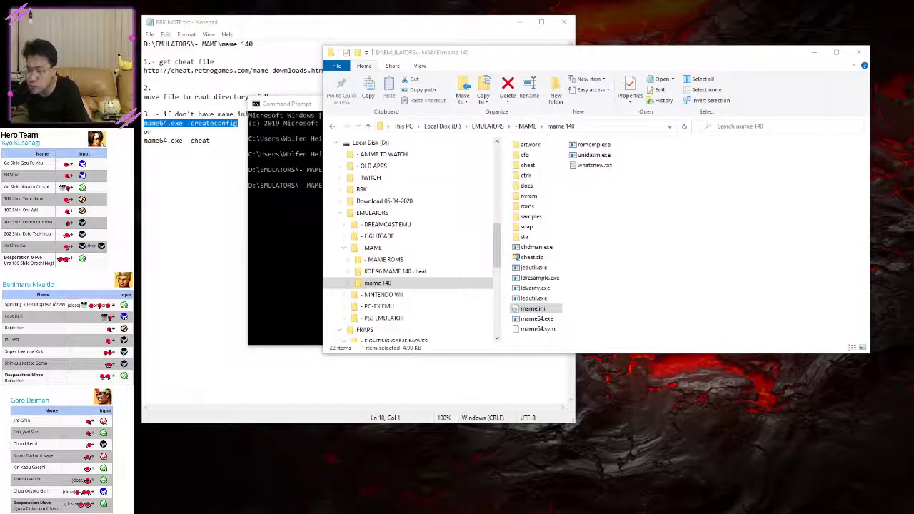
Edit mame.ini so the cheat option under CORE MISC OPTIONS is 1, then close it
double_click(533, 308)
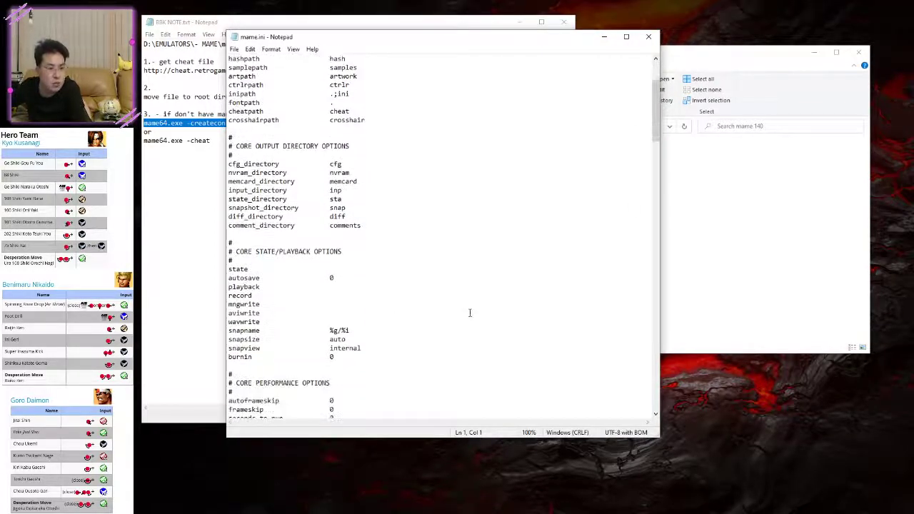
scroll("down", 3)
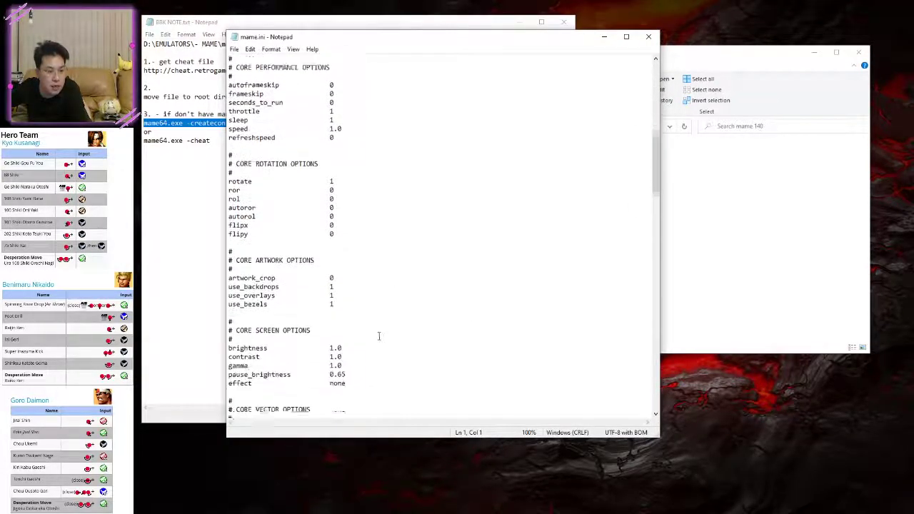
scroll("down", 3)
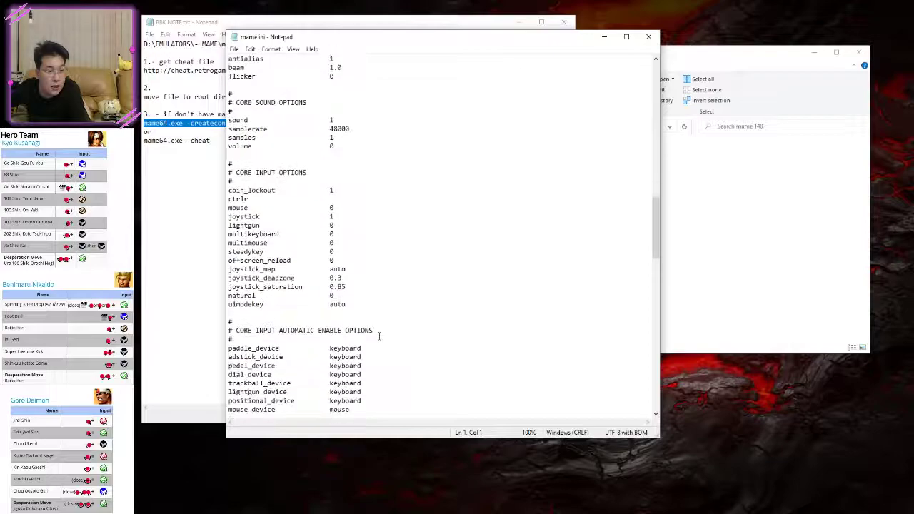
scroll("down", 3)
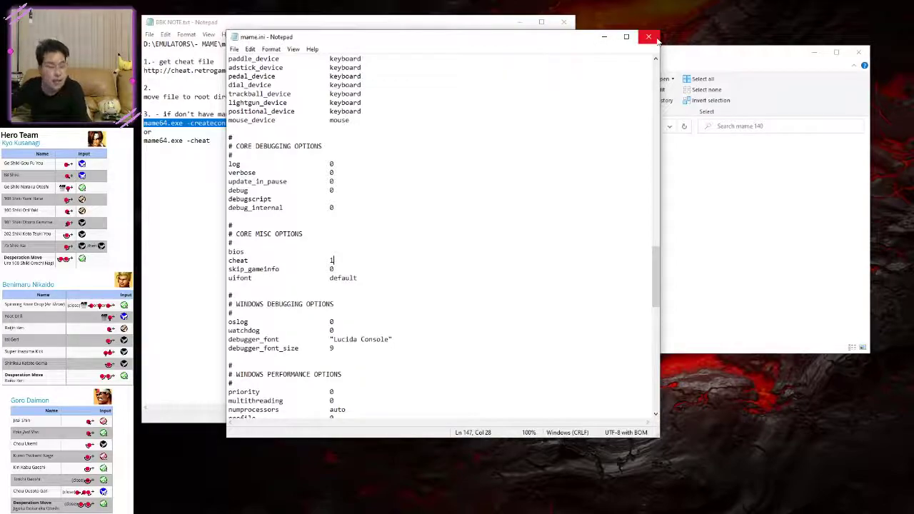
left_click(649, 37)
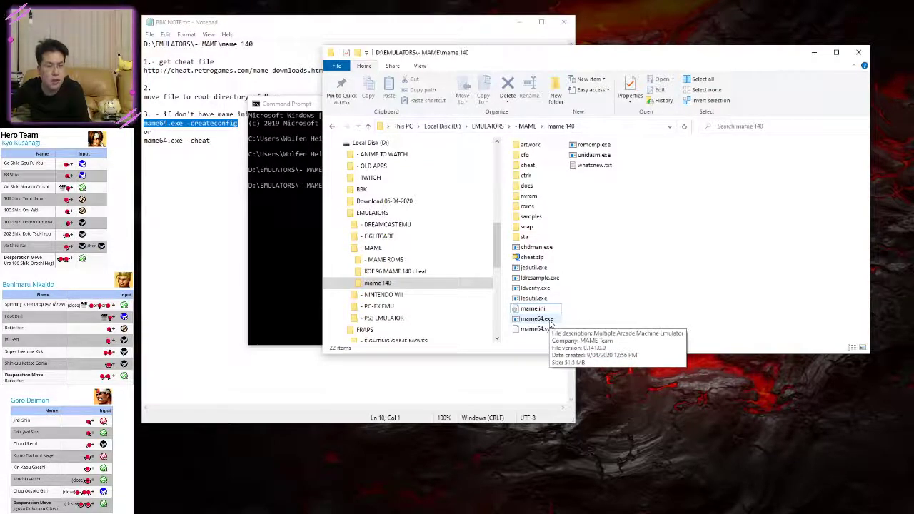
Return to the Command Prompt and launch MAME with mame64.exe -cheat
left_click(285, 103)
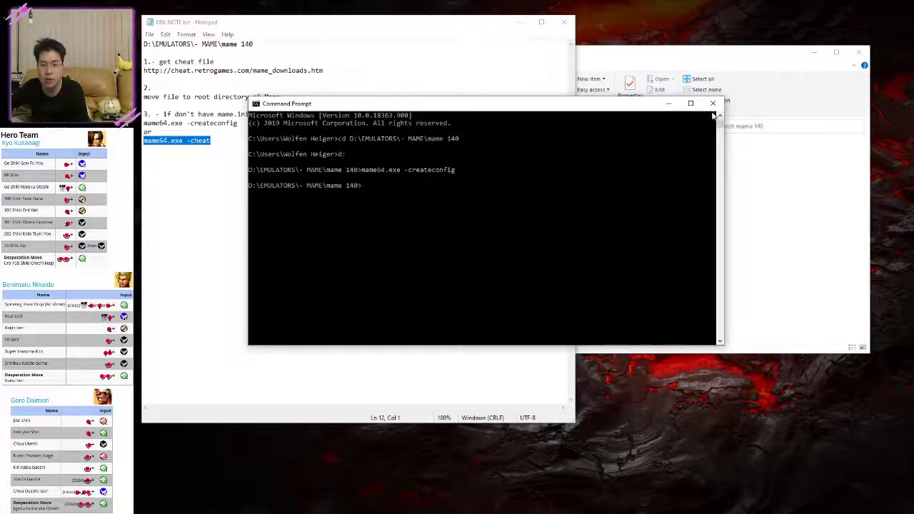
left_click(713, 103)
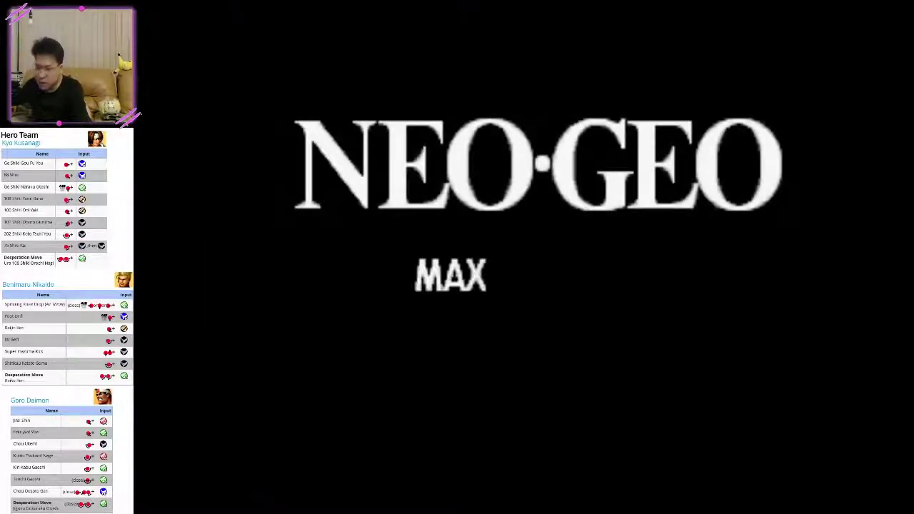
Bring up MAME's in-game menu over the booting KOF 96
key("Tab")
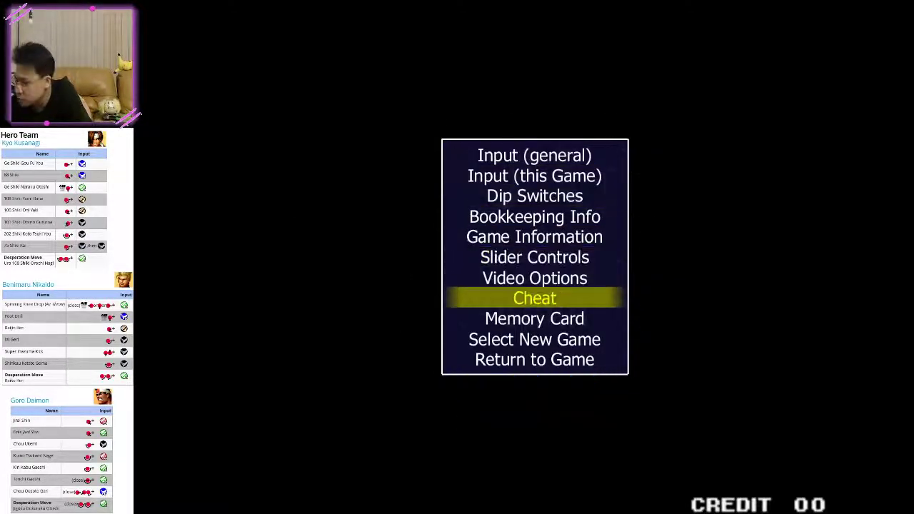
Switch the Enable hidden characters cheat to On in the Cheat list
left_click(534, 299)
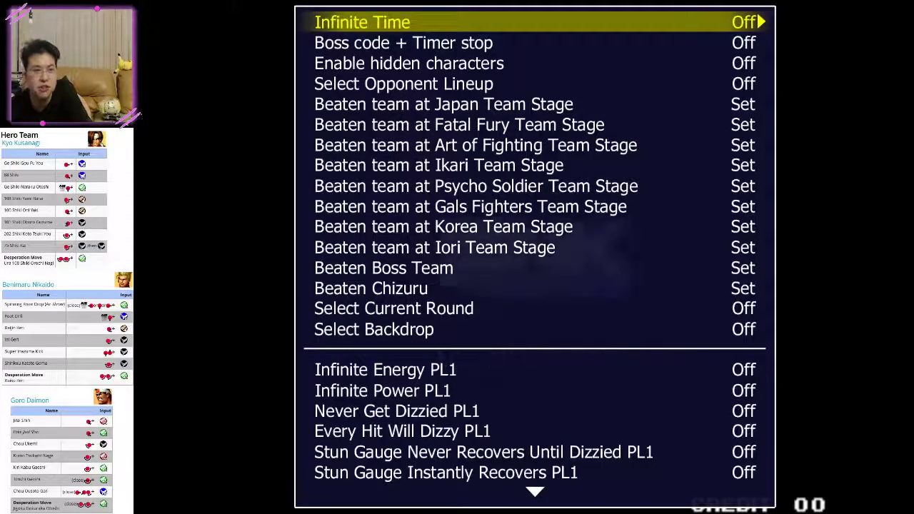
key("down")
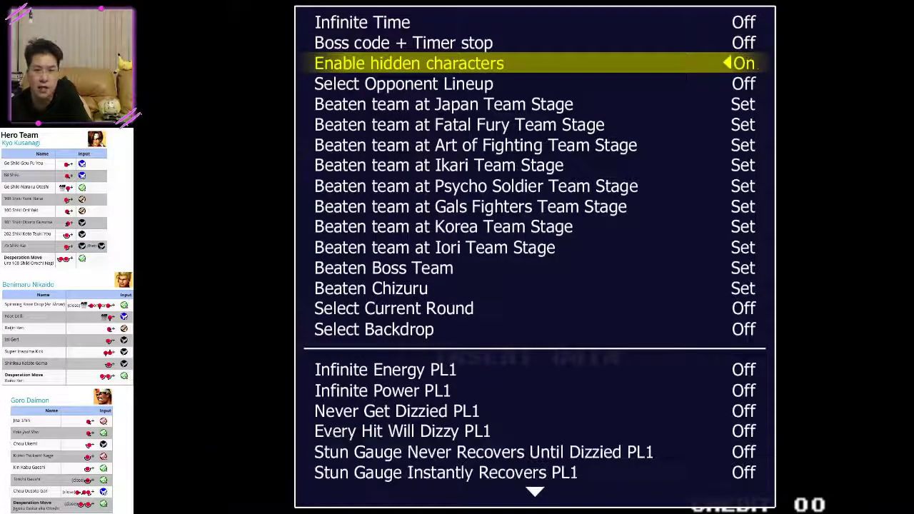
scroll("down", 3)
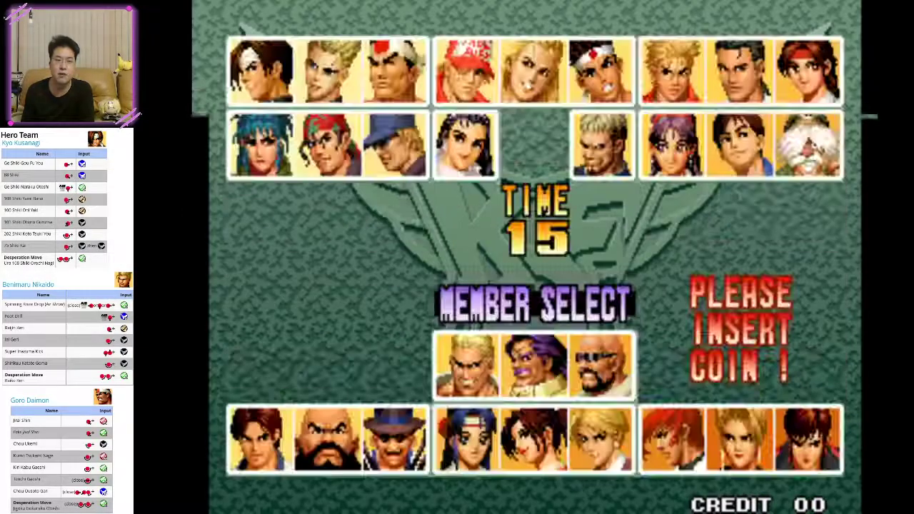
Pick hidden character Chizuru Kagura as player 1's first team member
left_click(464, 146)
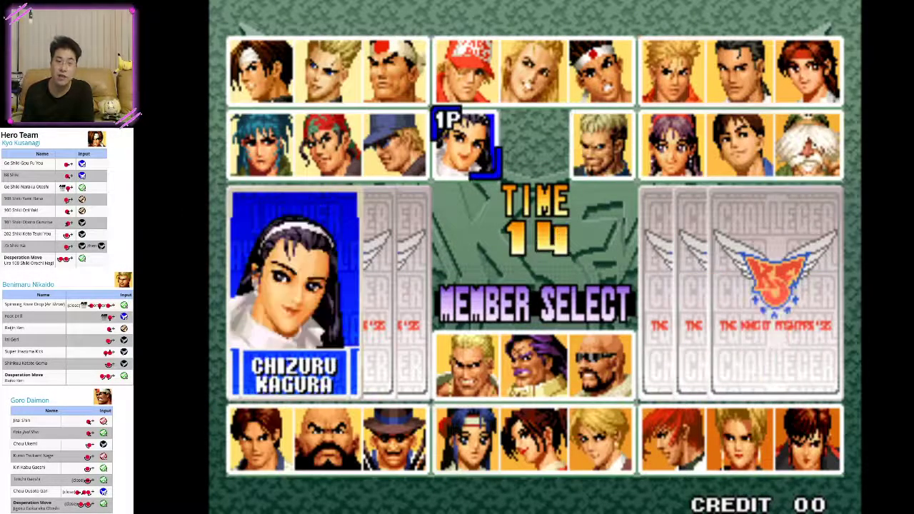